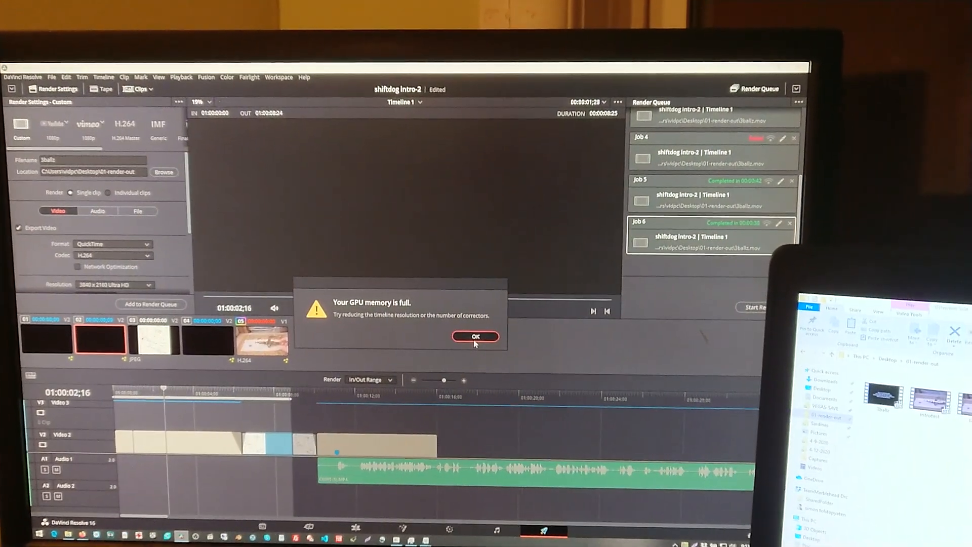
Dismiss the 'Your GPU memory is full' warning with OK.
click(476, 336)
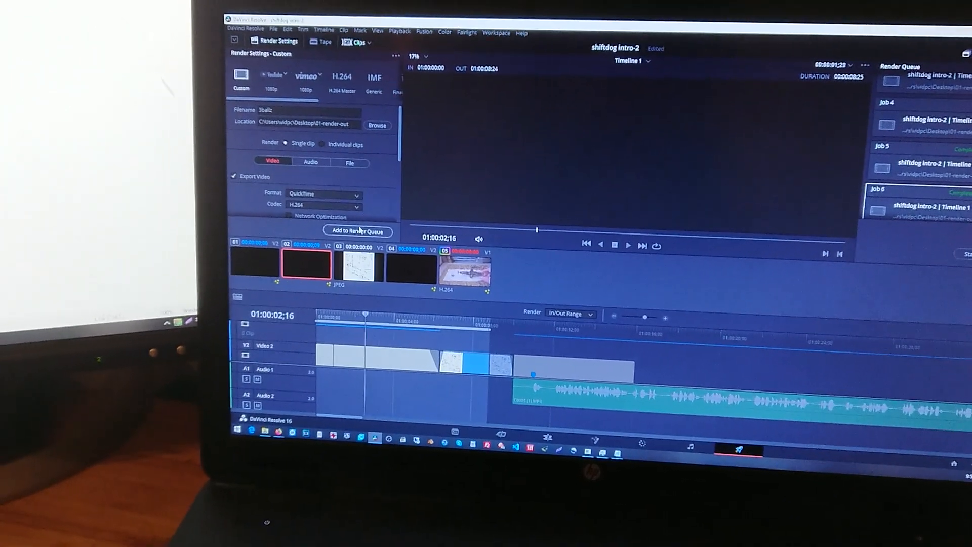
Add the timeline to the render queue, replacing the existing output file, and start rendering.
click(359, 231)
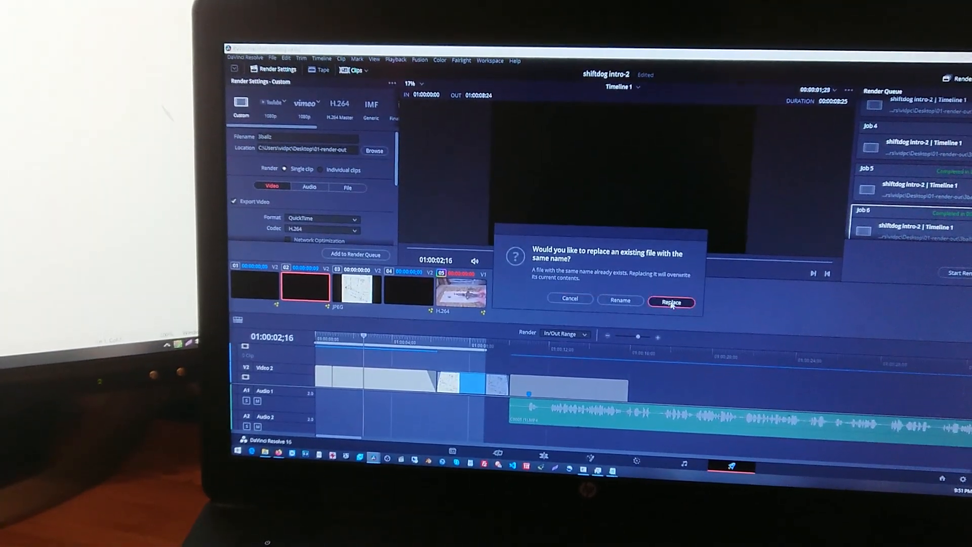
click(672, 302)
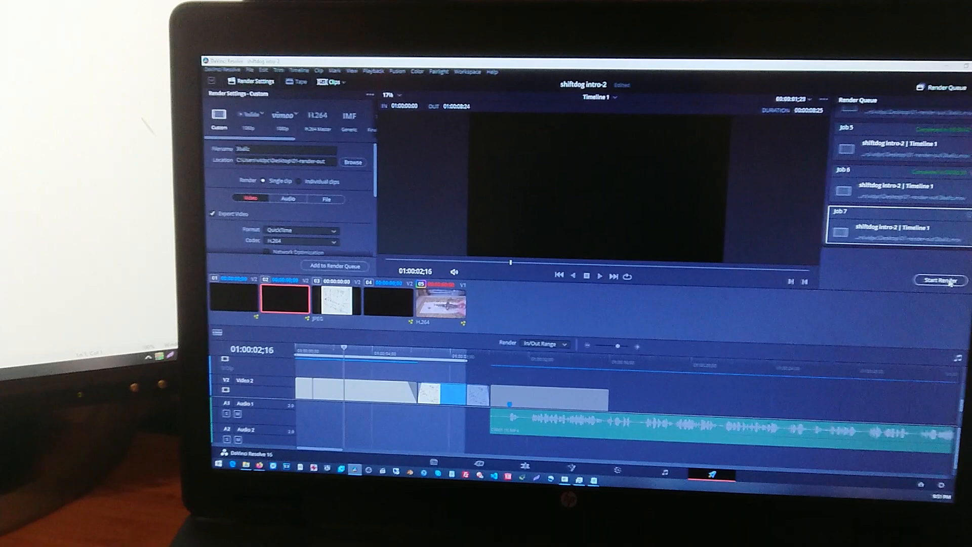
click(941, 279)
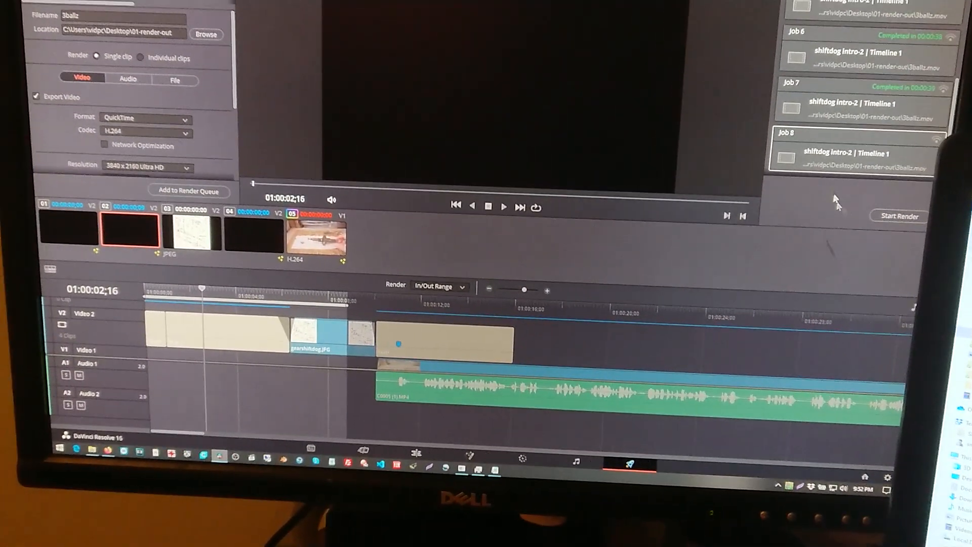
Start rendering Job 8, which ends with an error status in the queue.
click(899, 216)
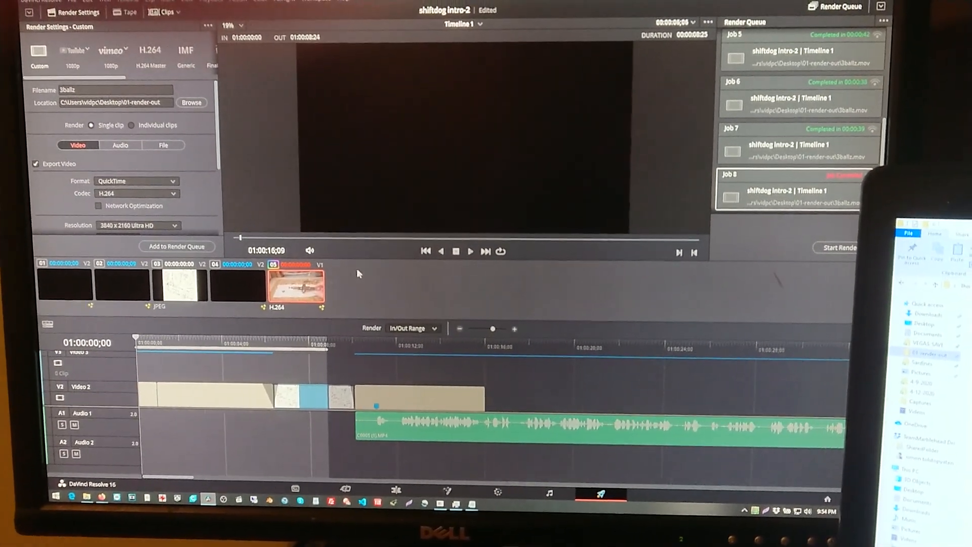
Queue the timeline again as Job 9, replacing the existing file, and start its render.
click(177, 247)
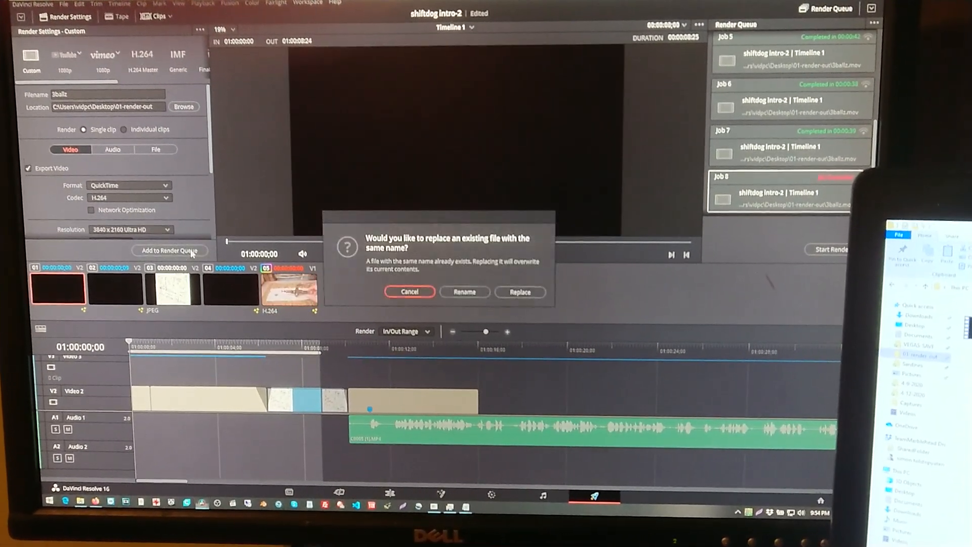
click(520, 292)
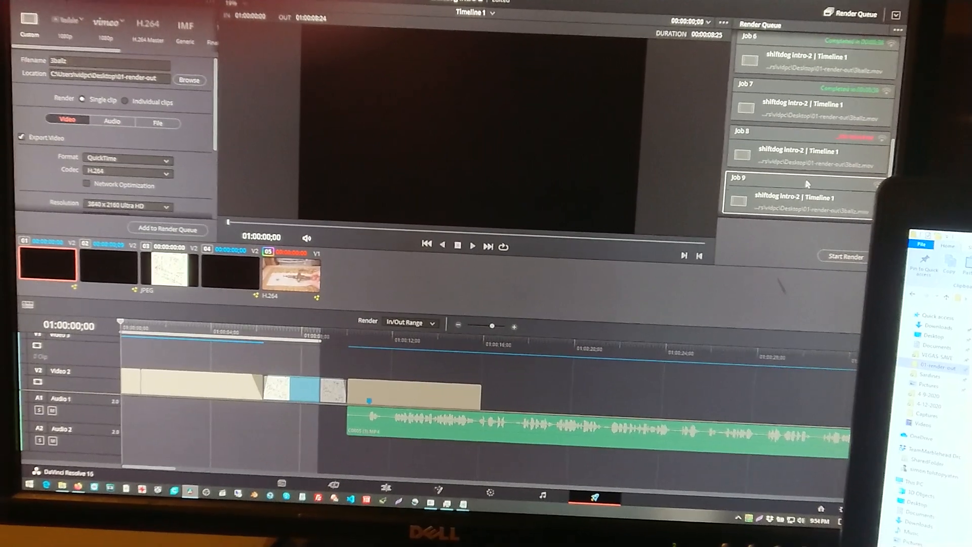
click(845, 256)
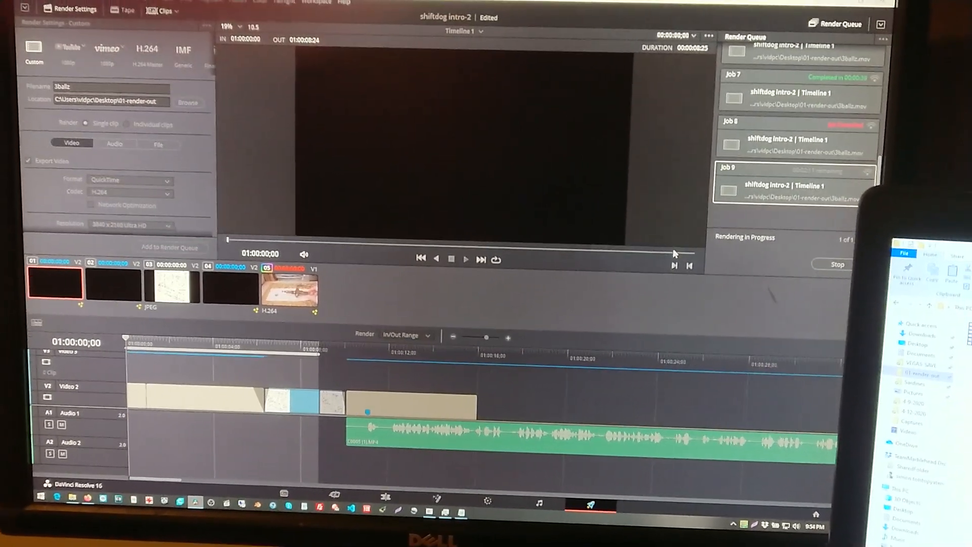